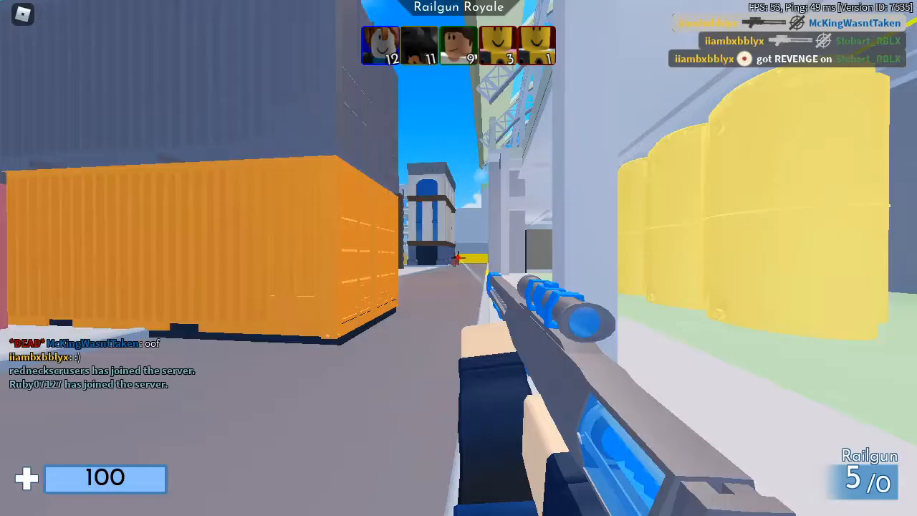
# Start a game.Players.PlayerAdded:Connect(function(player) handler in the ServerScriptService script.
pyautogui.click(459, 258)
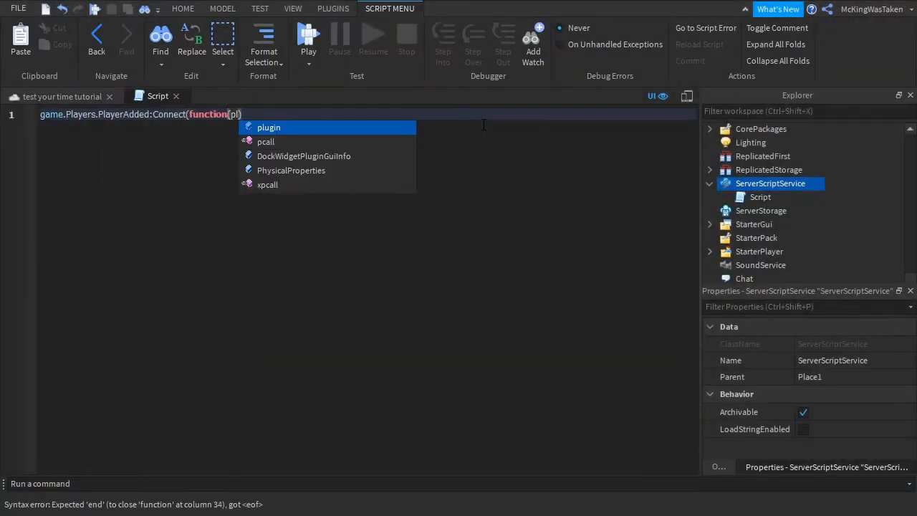
pyautogui.write('player)')
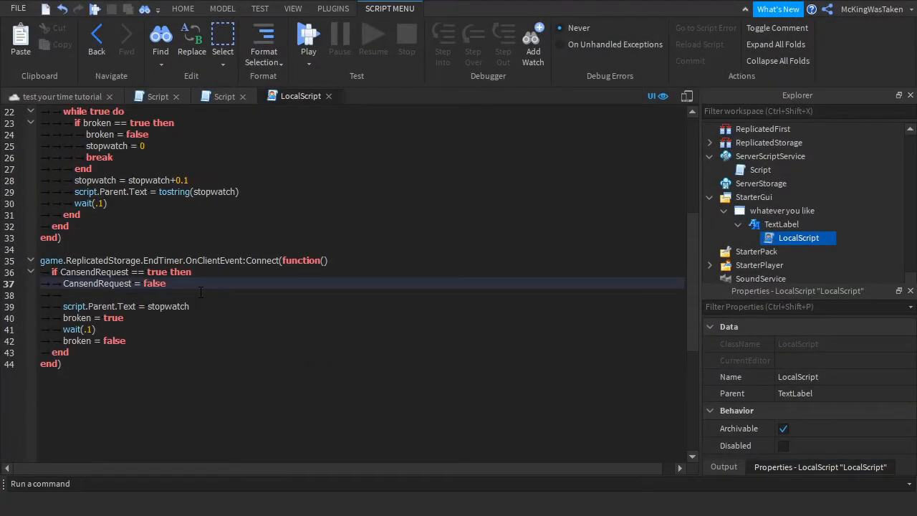
# Compare stopwatch against leaderstats.Best.Value to flag isnewbest and colour text, then EndTimer:FireServer the stopwatch time.
pyautogui.write('if game.Players.LocalPlayer.leaderstats.Best.Value == 0 then')
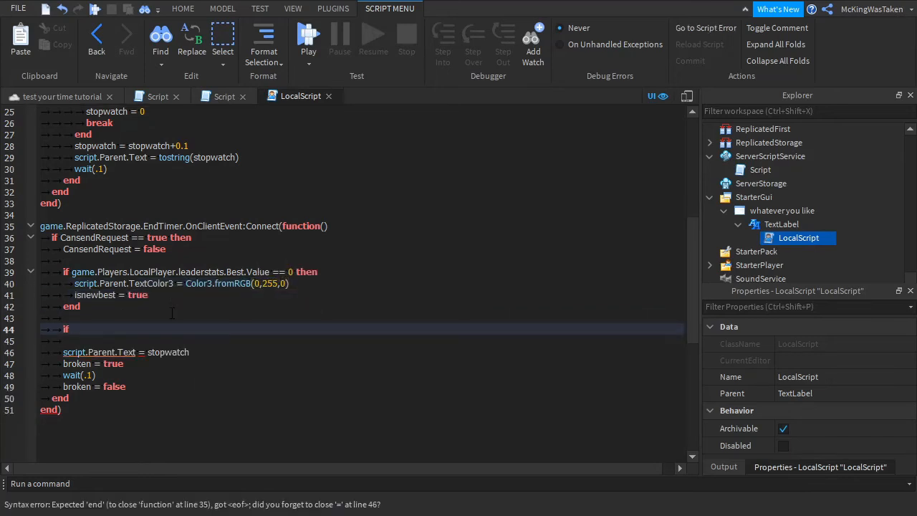
pyautogui.write('stopwatch < game.Players.LocalPlayer.leaderstats.Best.Value then')
pyautogui.write('elseif stopwatch > pla')
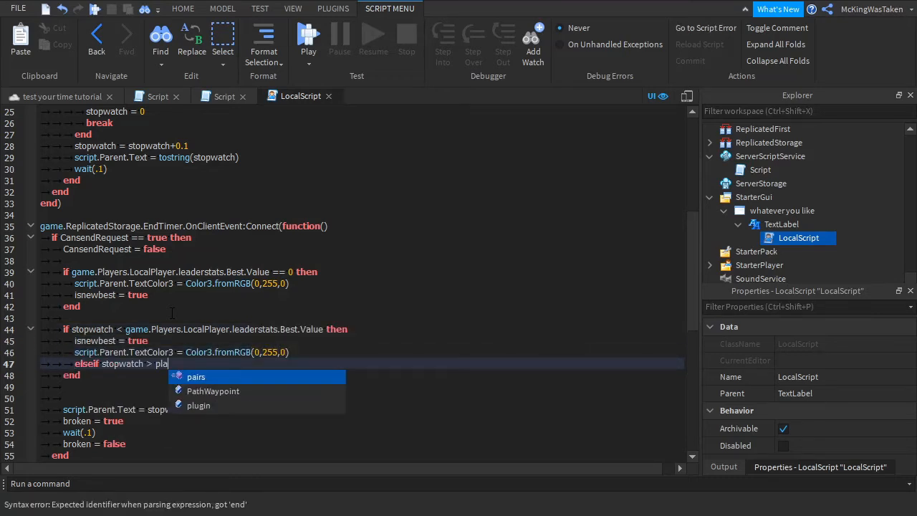
pyautogui.write('game.Players.LocalPlayer.leaderstats.Best.Value then')
pyautogui.write('script.Parent.TextColor3 = Color3.fromRGB(')
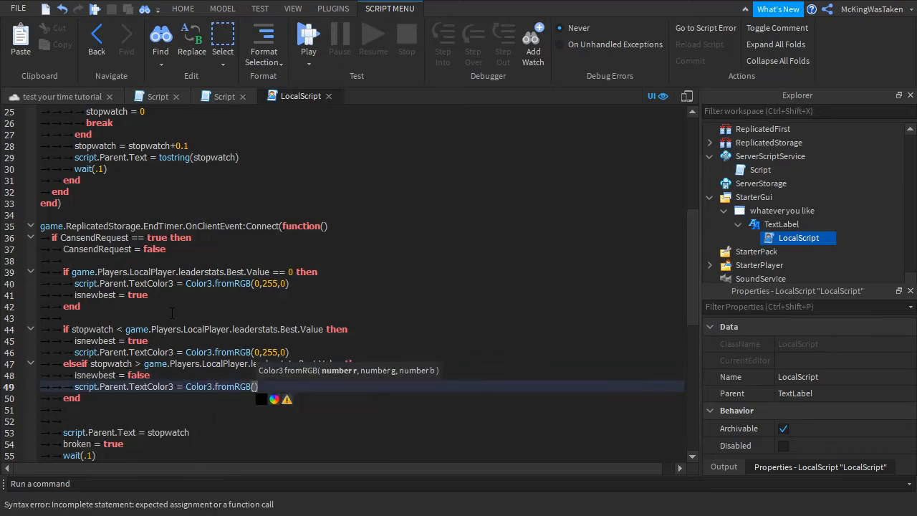
pyautogui.write('game.ReplicatedStorage.EndTimer:FireServer(sto')
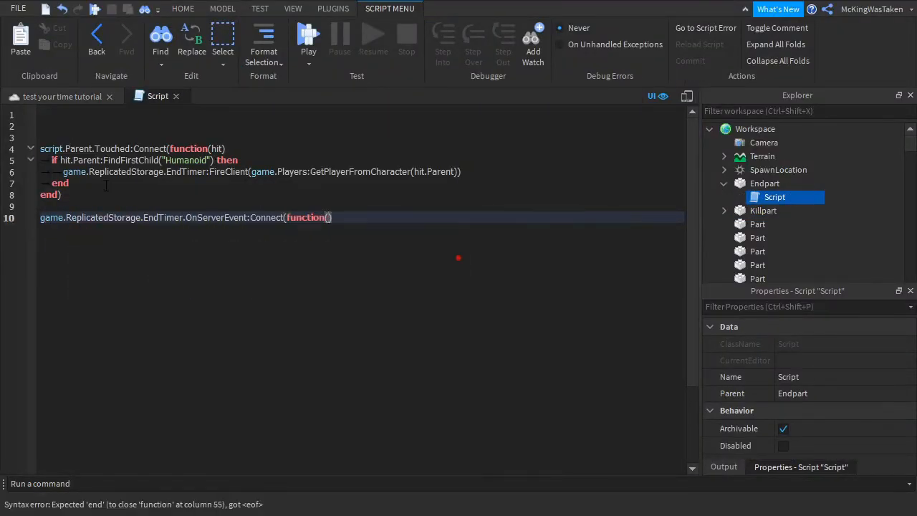
# Add OnServerEvent(player,Time,isnewbest) setting leaderstats.Best.Value and incrementing TimesBeaten.Value by 1.
pyautogui.write('player,isnewbest,Tim')
pyautogui.write('player.')
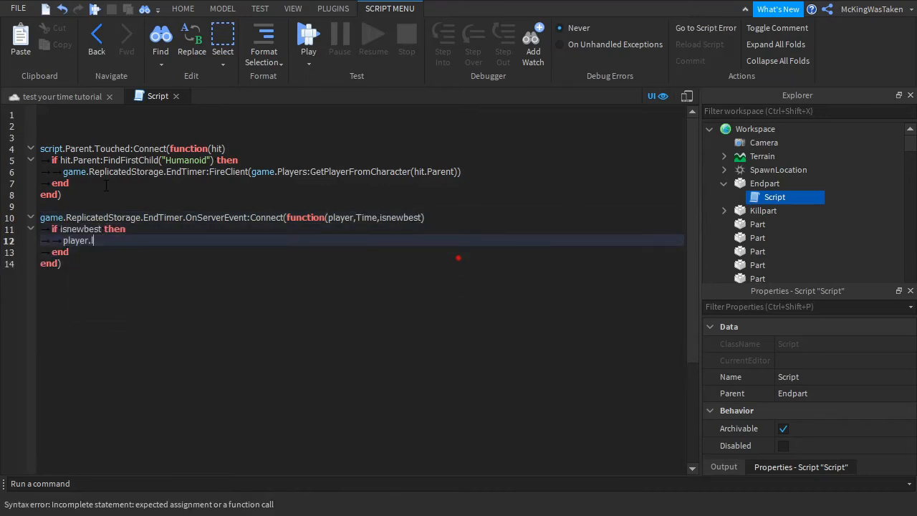
pyautogui.write('leaderstats.Best.Value = ti')
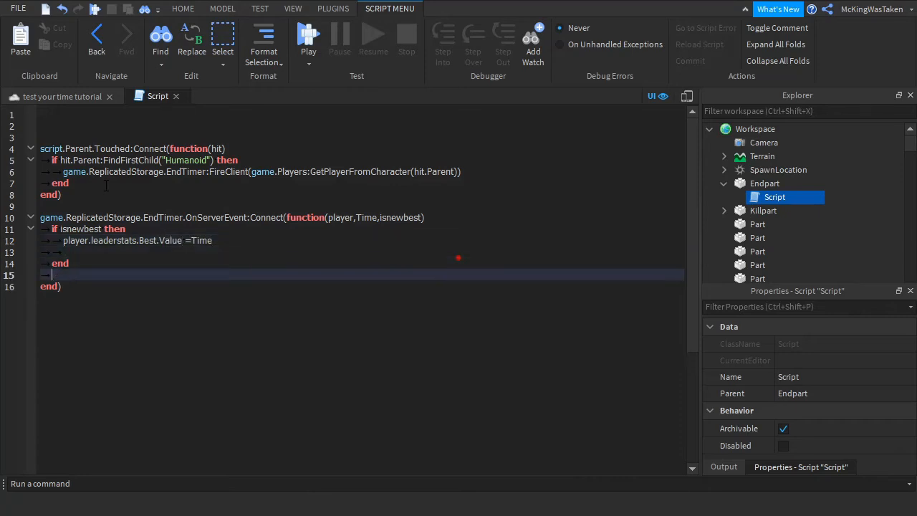
pyautogui.write('player.leaderstats.TimesBeaten.Value = player.leaderstats.T')
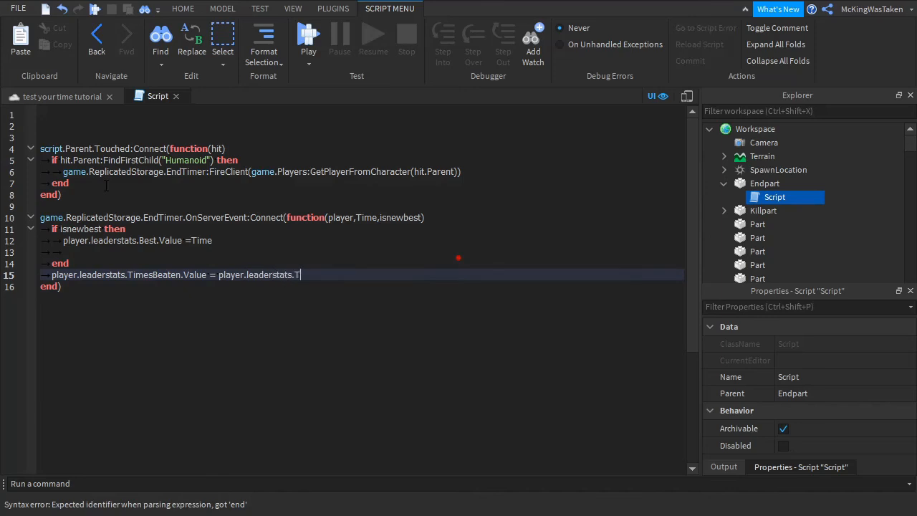
pyautogui.write('imesBeaten.Value+1')
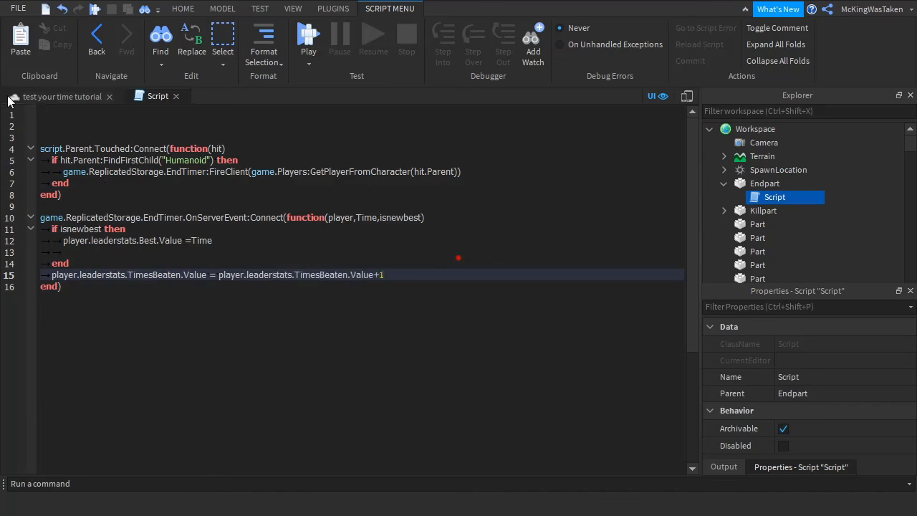
# Run a play test of the obby to check the leaderboard updates.
pyautogui.click(308, 34)
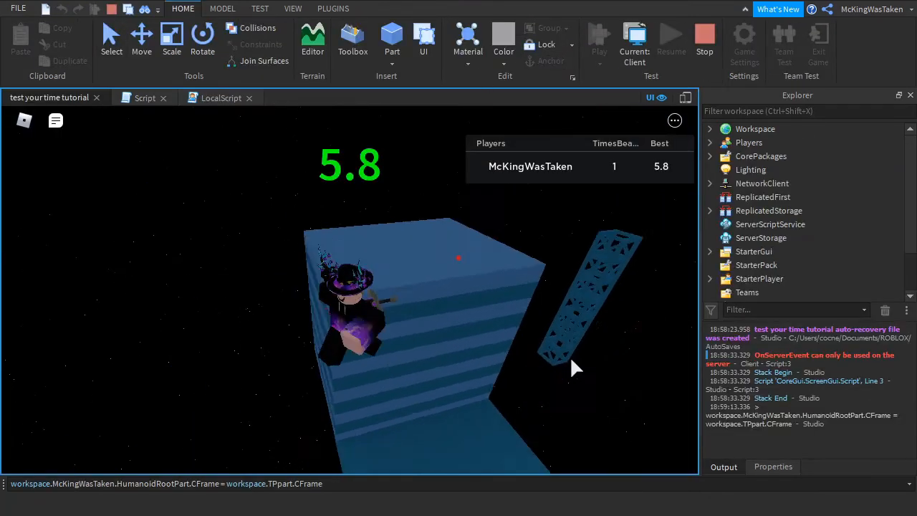